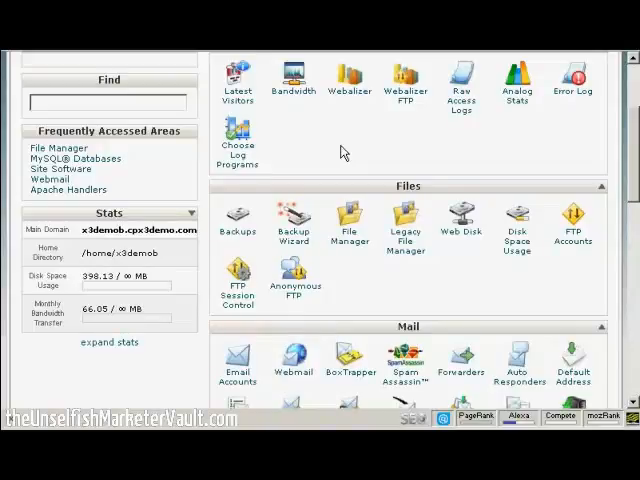
pyautogui.moveTo(292, 250)
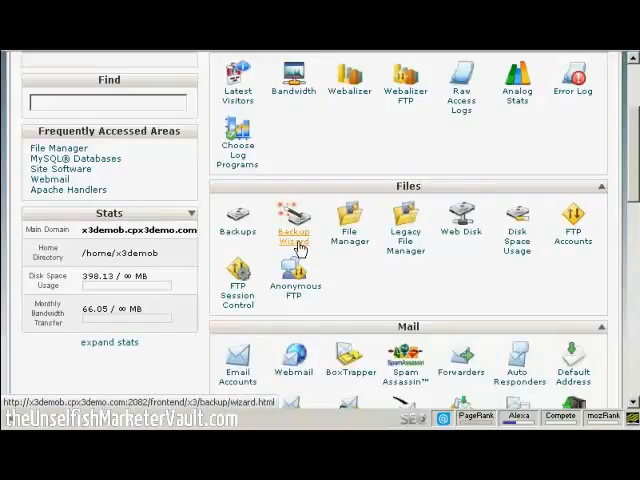
# - Open the Backup Wizard from the Files section of the cPanel home page
pyautogui.click(292, 220)
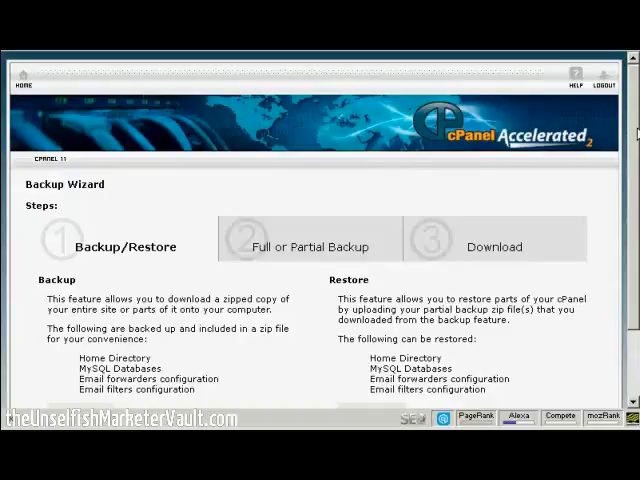
pyautogui.scroll(-3)
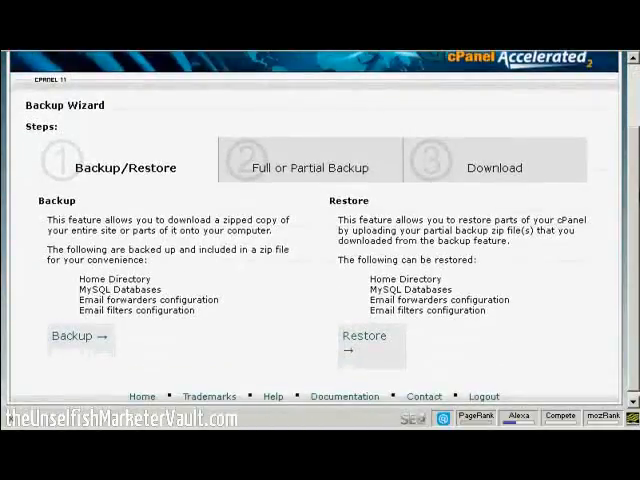
pyautogui.moveTo(98, 184)
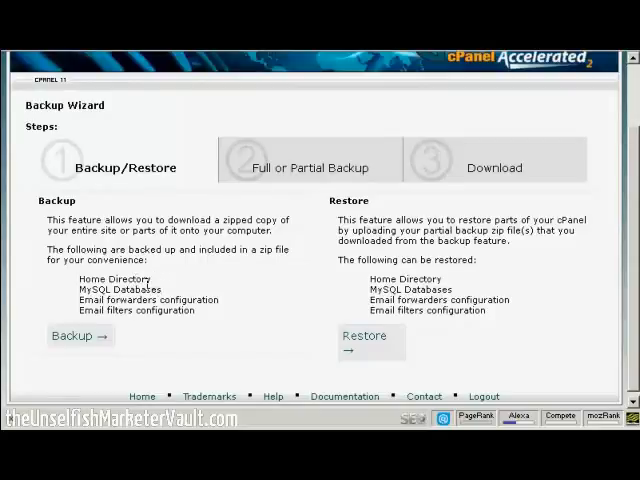
pyautogui.moveTo(168, 300)
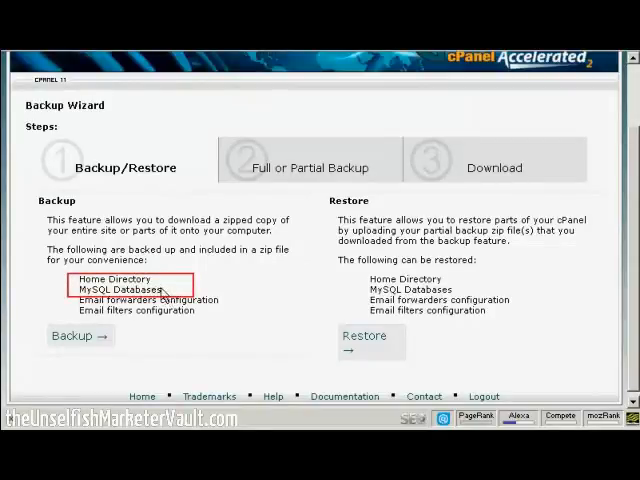
pyautogui.moveTo(164, 300)
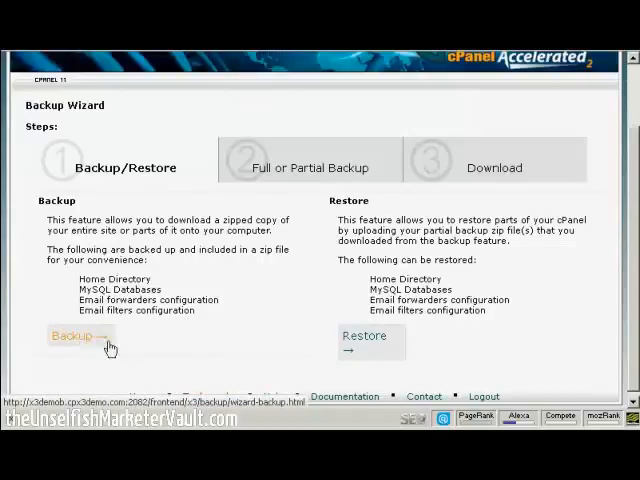
# - Advance the wizard to the Full or Partial Backup step
pyautogui.click(76, 336)
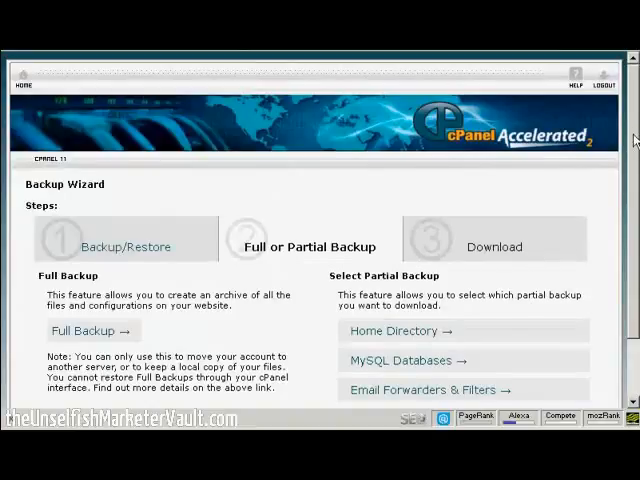
pyautogui.scroll(-3)
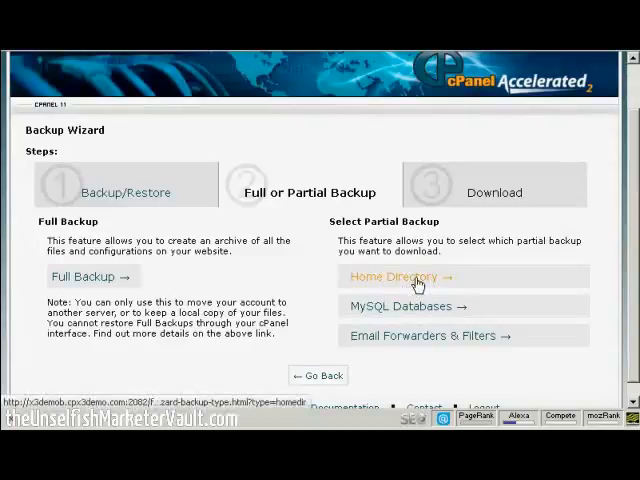
# - Choose a partial Home Directory backup and download its archive
pyautogui.click(394, 276)
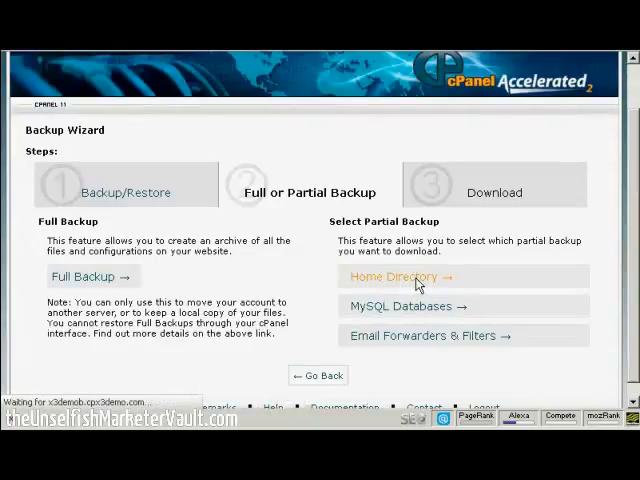
pyautogui.click(396, 276)
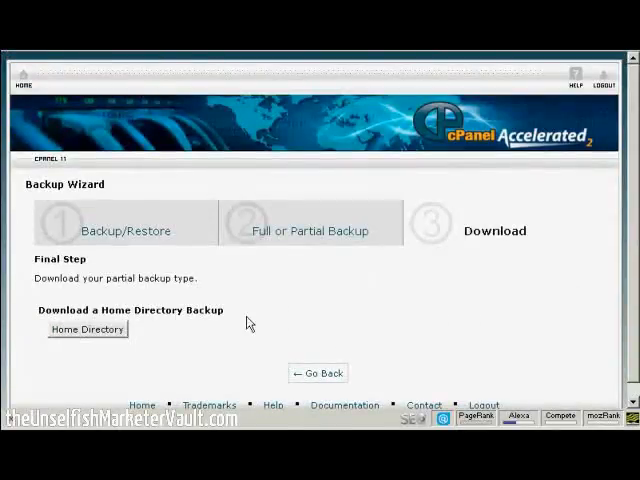
pyautogui.moveTo(196, 304)
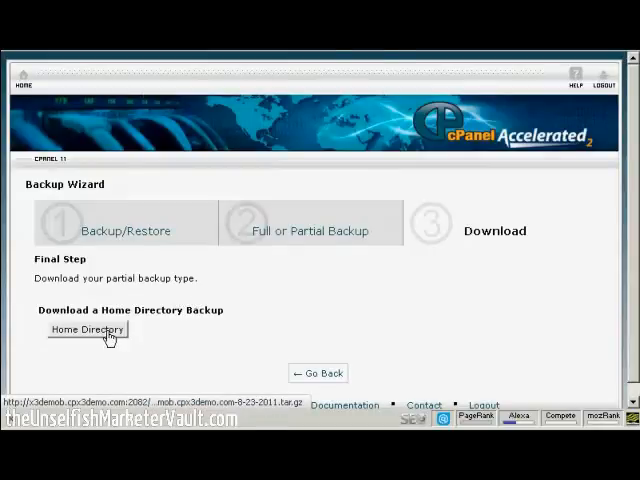
pyautogui.click(86, 328)
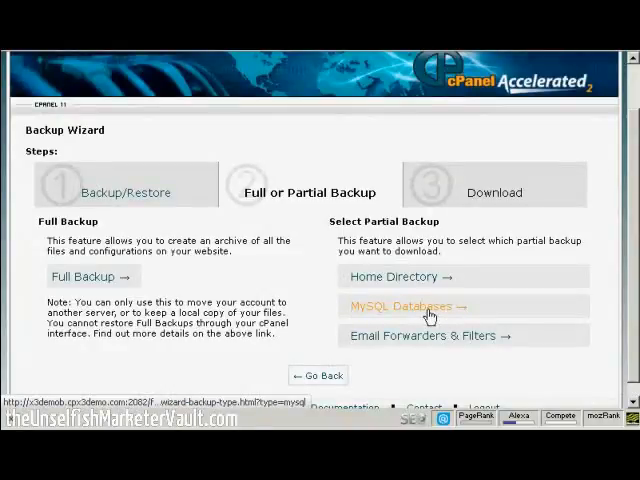
# - Choose the MySQL Databases partial backup and review the list of downloadable databases
pyautogui.click(408, 306)
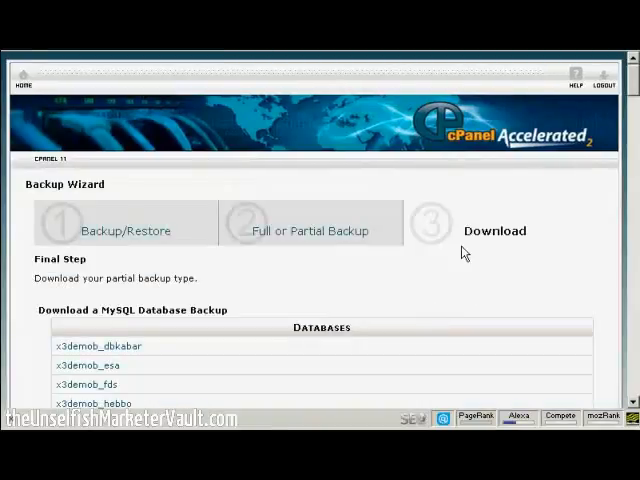
pyautogui.scroll(-3)
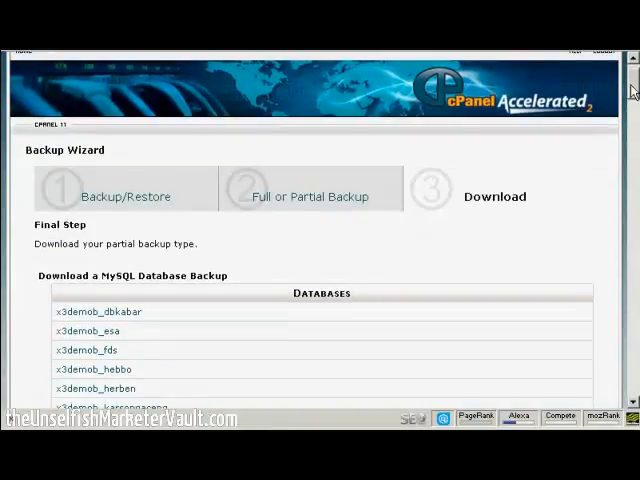
pyautogui.scroll(-3)
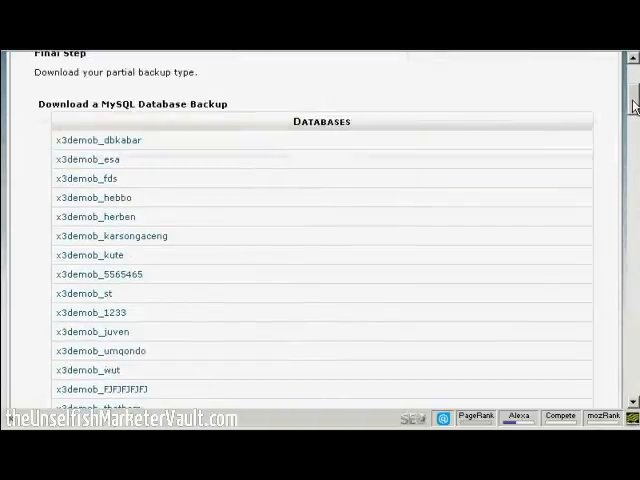
pyautogui.scroll(-3)
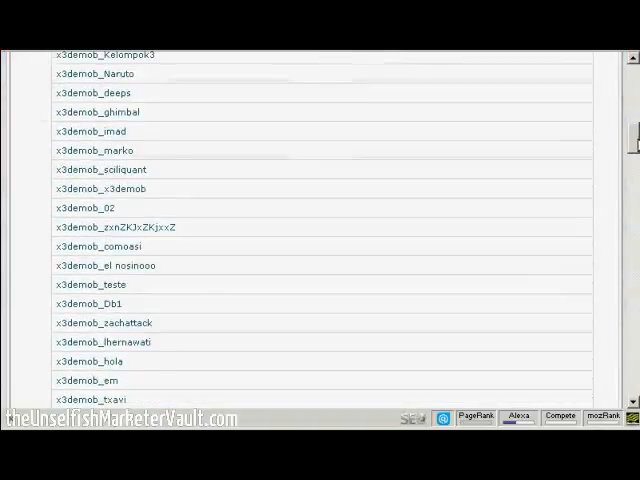
pyautogui.scroll(-3)
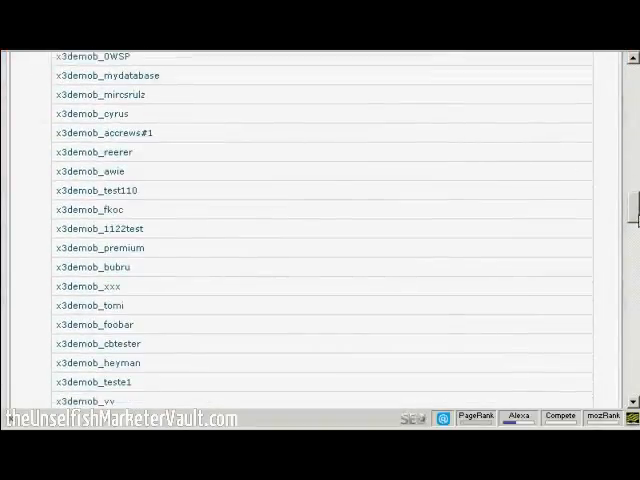
pyautogui.scroll(-3)
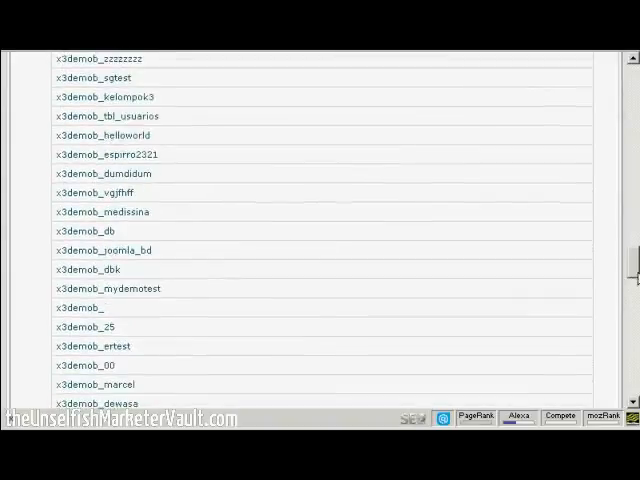
pyautogui.scroll(-3)
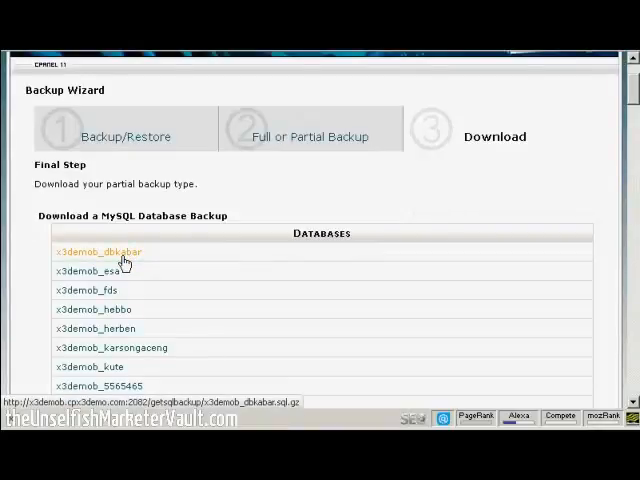
# - Save the x3demob_dbkabar database backup link to disk via Save Link As
pyautogui.rightClick(96, 252)
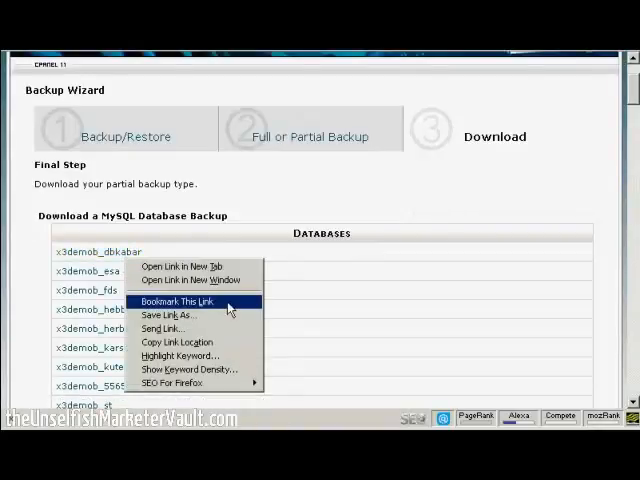
pyautogui.moveTo(176, 316)
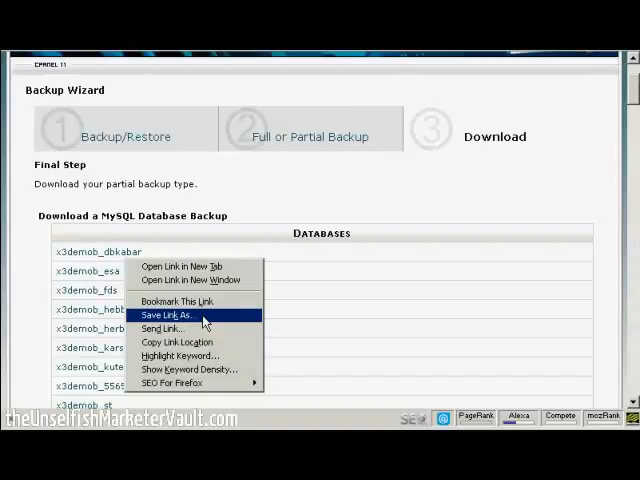
pyautogui.click(160, 316)
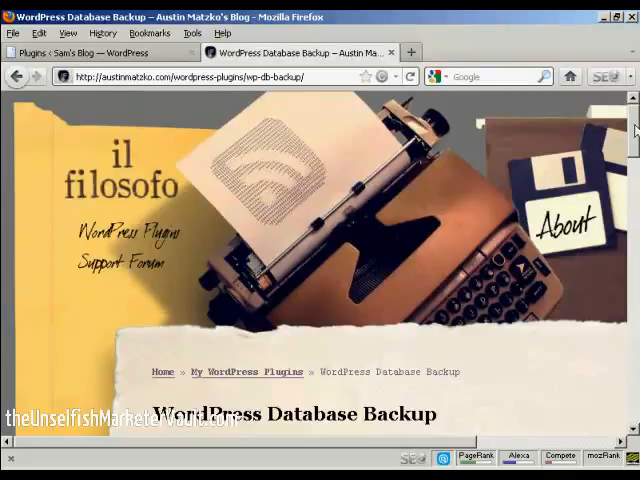
# - Scroll to the Download version 2.2.3 section of the WordPress Database Backup page
pyautogui.scroll(-3)
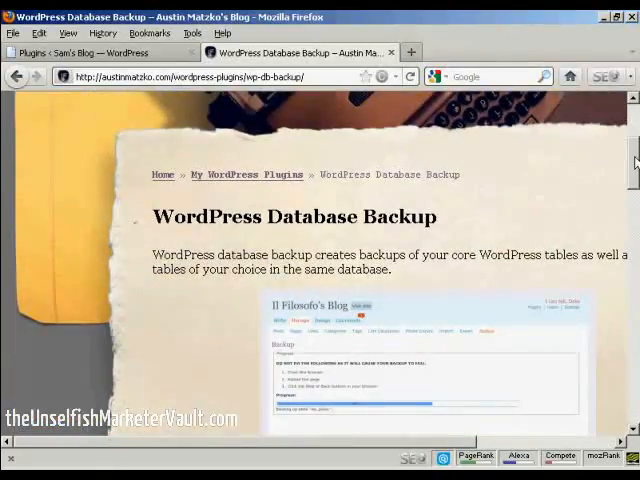
pyautogui.scroll(-3)
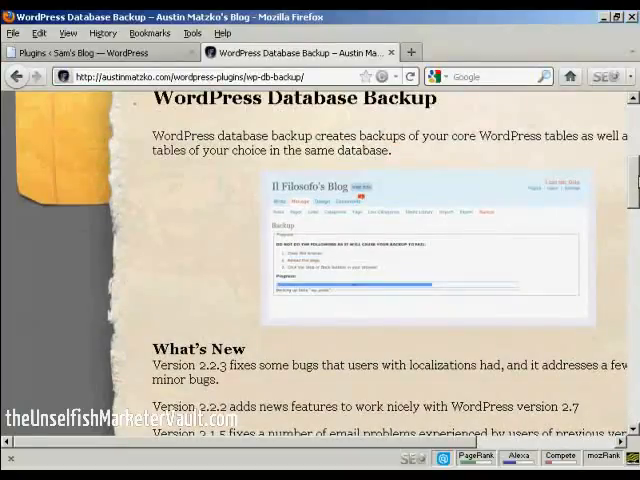
pyautogui.scroll(-3)
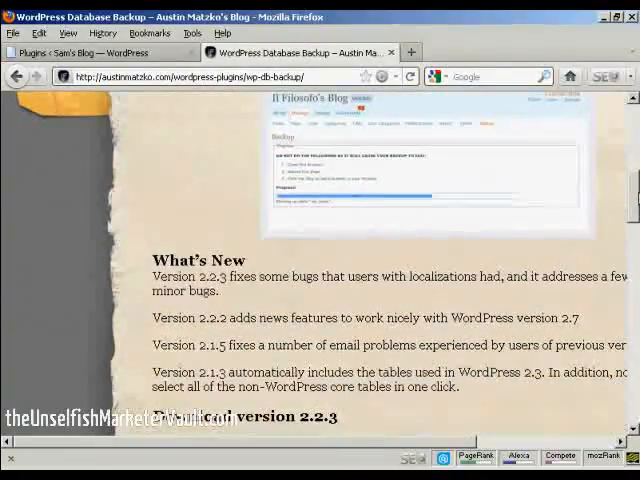
pyautogui.scroll(-3)
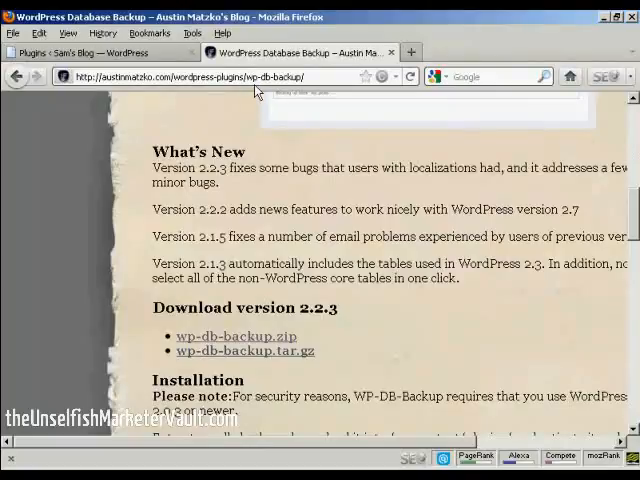
pyautogui.moveTo(278, 92)
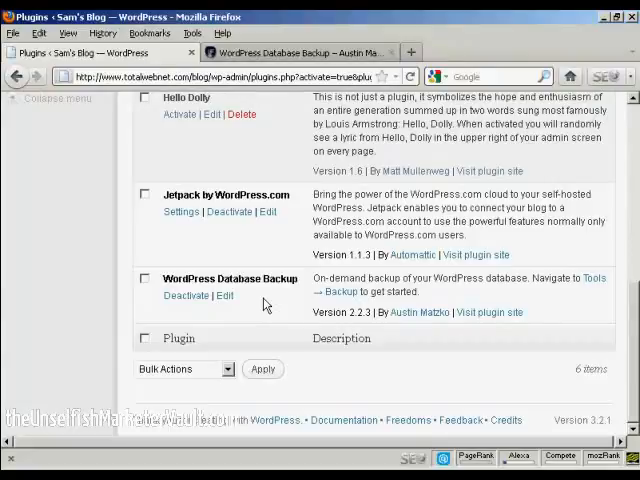
# - Open the Tools section of the Sam's Blog dashboard and reveal its Backup entry
pyautogui.scroll(-3)
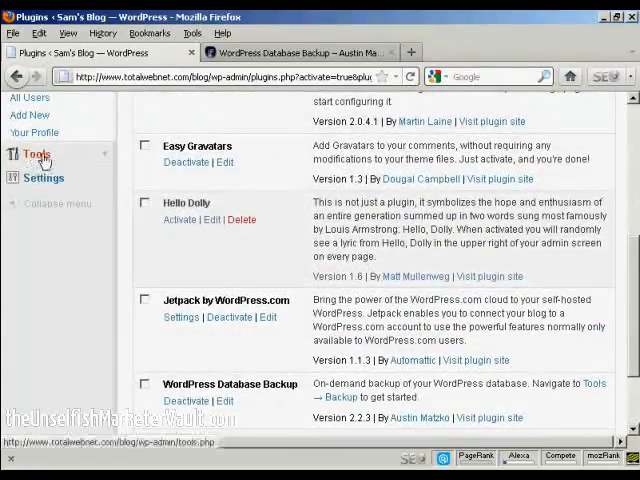
pyautogui.click(36, 154)
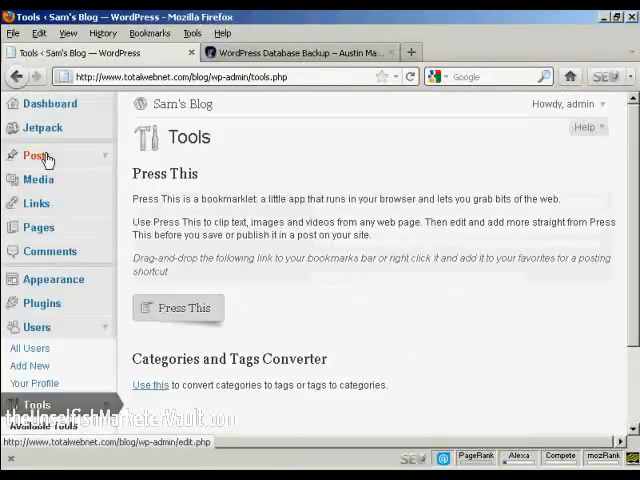
pyautogui.moveTo(360, 328)
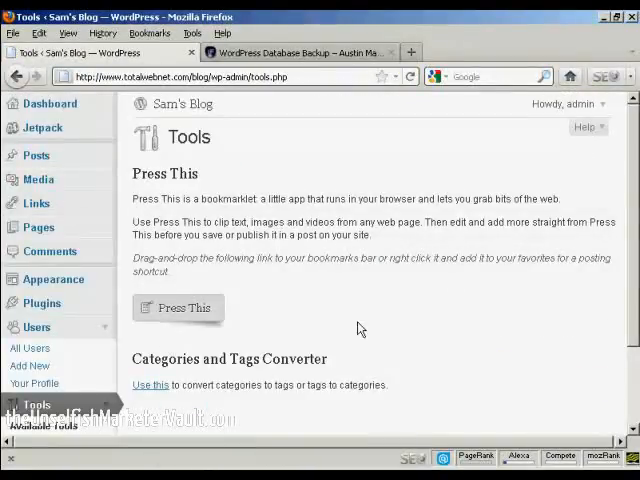
pyautogui.scroll(-3)
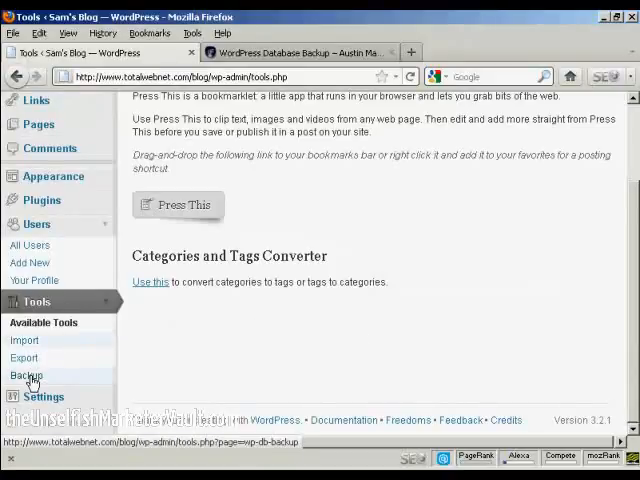
# - Open Tools > Backup and exclude spam comments from the wp_comments table backup
pyautogui.click(28, 376)
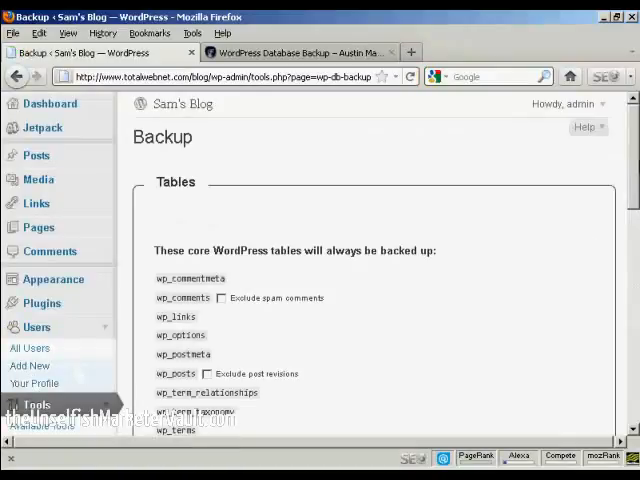
pyautogui.scroll(-3)
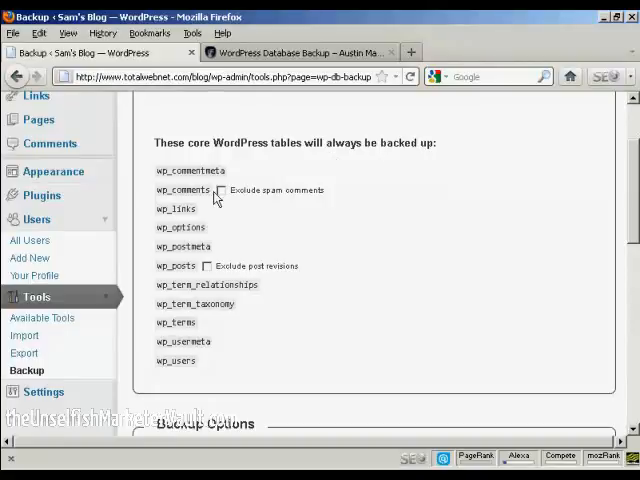
pyautogui.moveTo(324, 156)
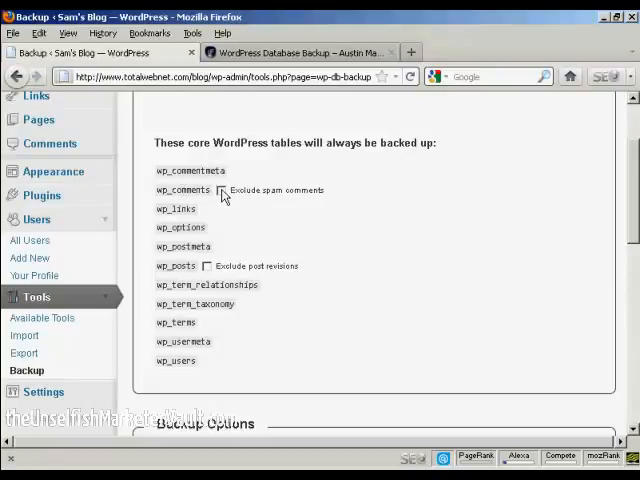
pyautogui.click(220, 190)
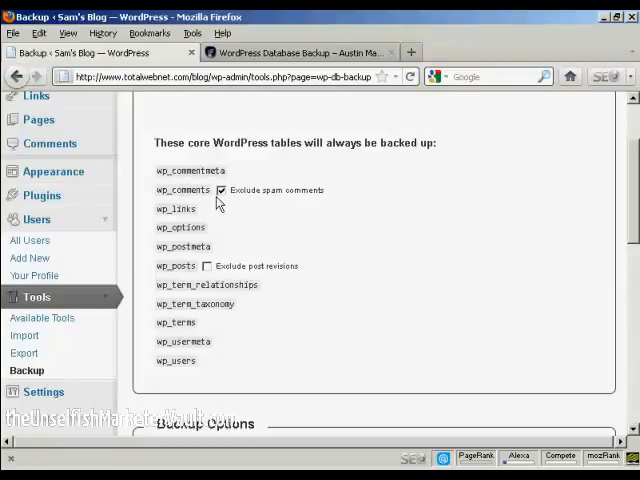
pyautogui.moveTo(304, 278)
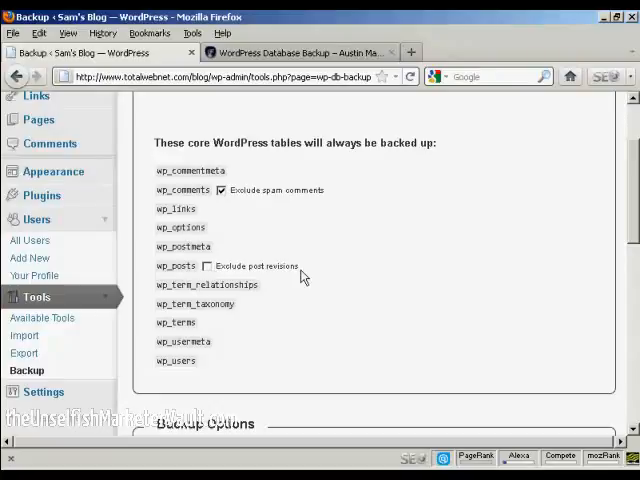
pyautogui.moveTo(576, 222)
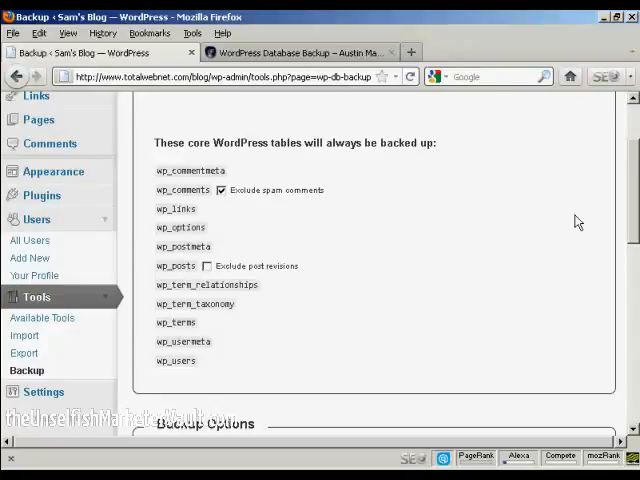
# - Request a database backup with 'Download to your computer' selected via 'Backup now!'
pyautogui.scroll(-3)
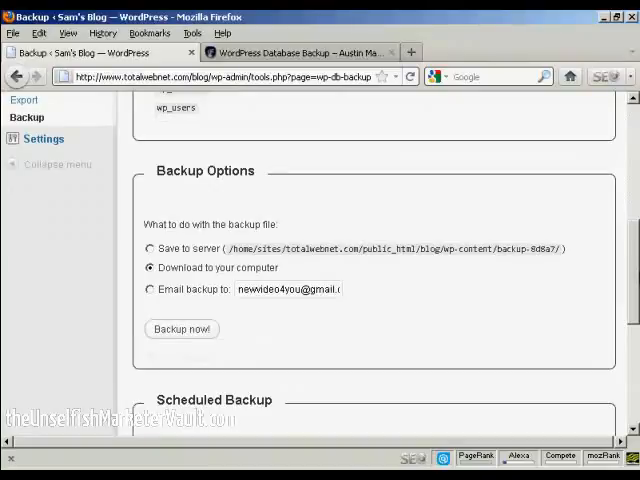
pyautogui.moveTo(488, 256)
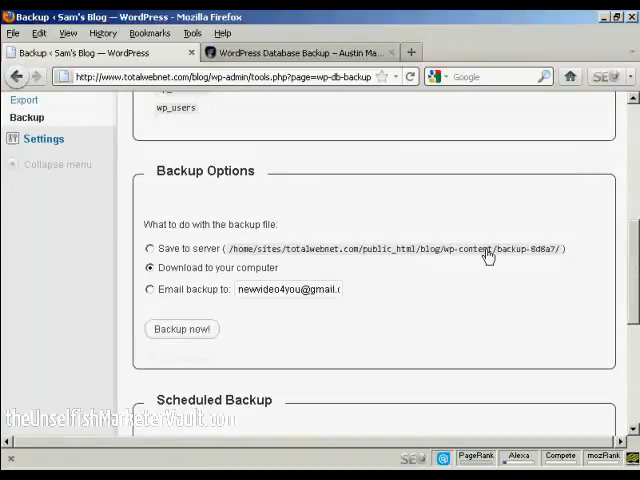
pyautogui.moveTo(240, 272)
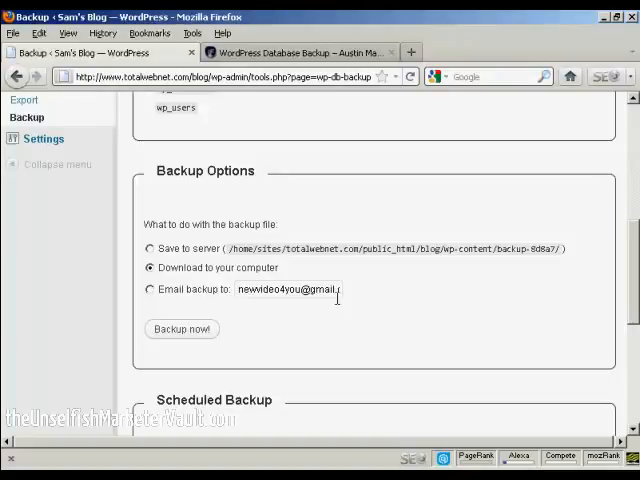
pyautogui.moveTo(338, 296)
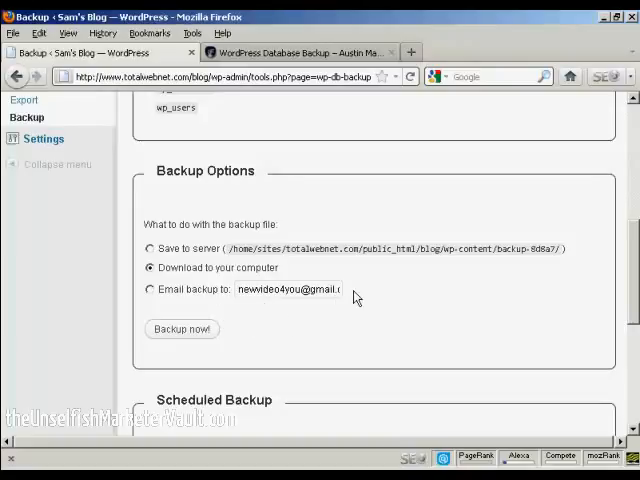
pyautogui.moveTo(182, 328)
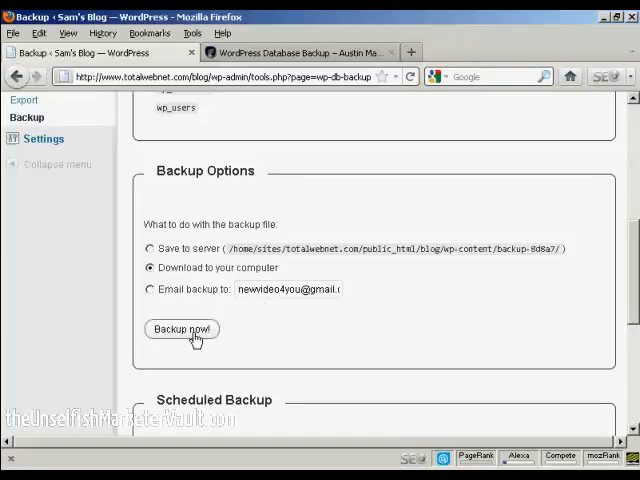
pyautogui.click(182, 328)
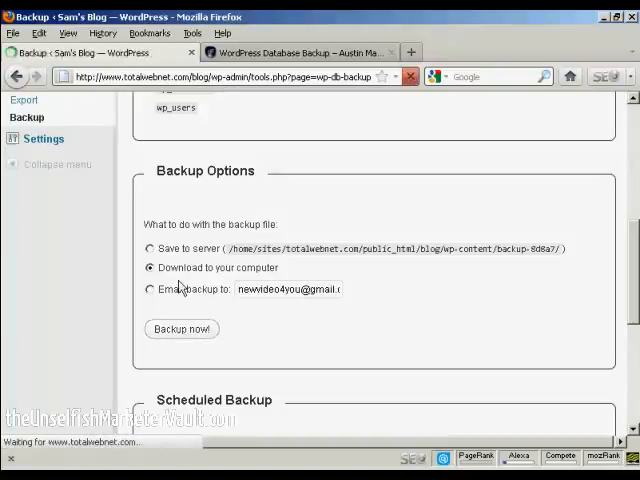
# - Save the finished .sql.gz backup file to the computer from Firefox's download dialog
pyautogui.click(180, 328)
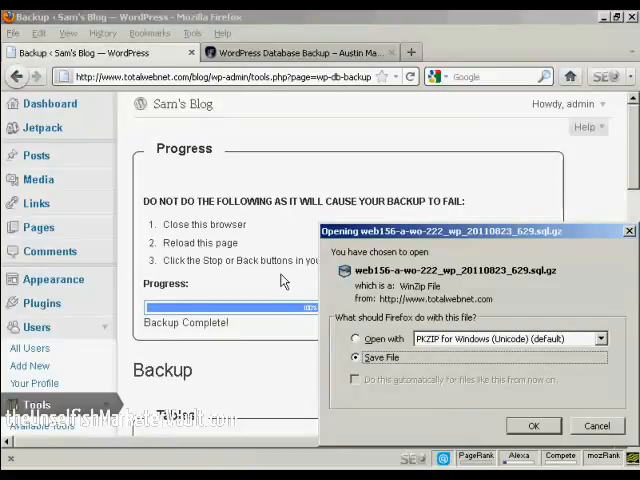
pyautogui.moveTo(544, 408)
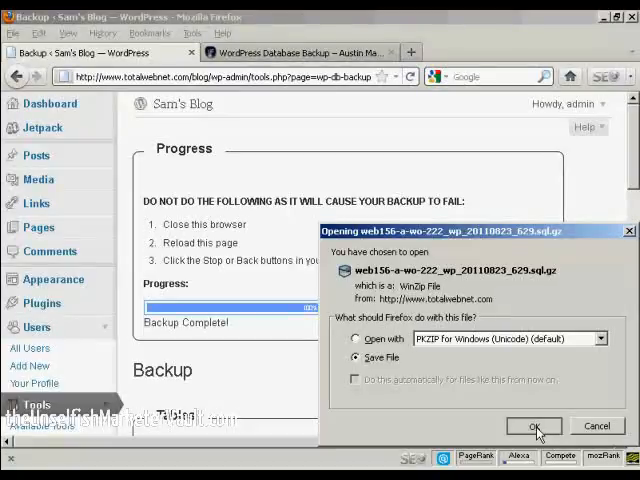
pyautogui.click(532, 426)
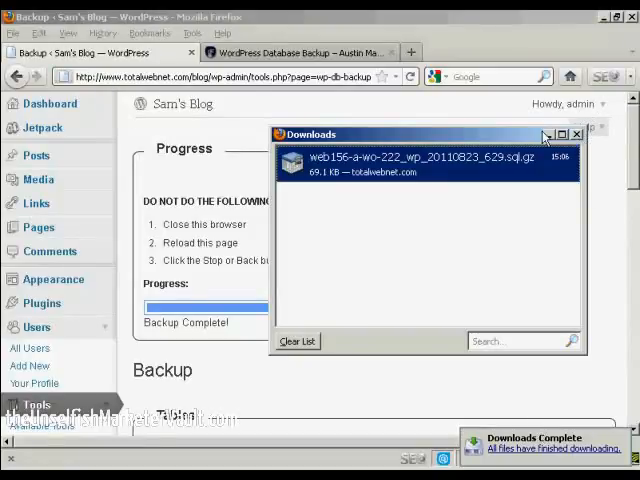
# - Dismiss the Downloads window and bring the Scheduled Backup section into view
pyautogui.click(576, 134)
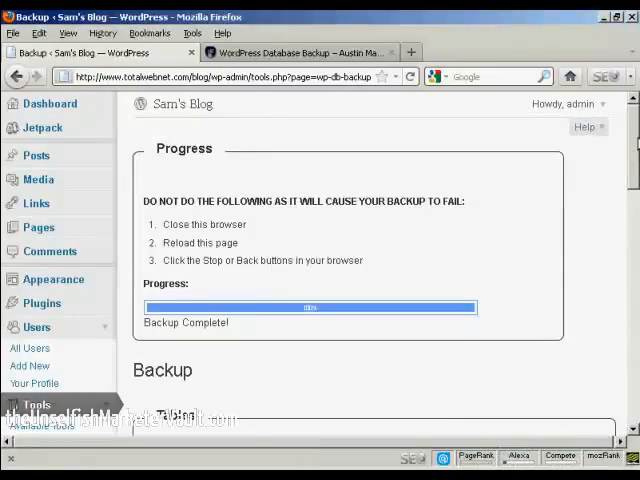
pyautogui.scroll(-3)
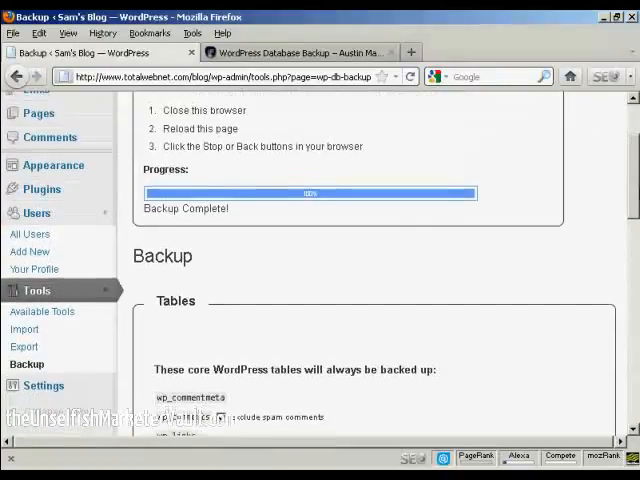
pyautogui.scroll(-3)
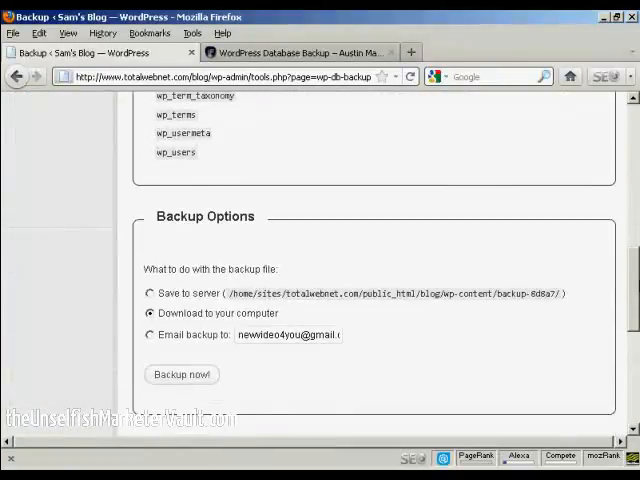
pyautogui.scroll(-3)
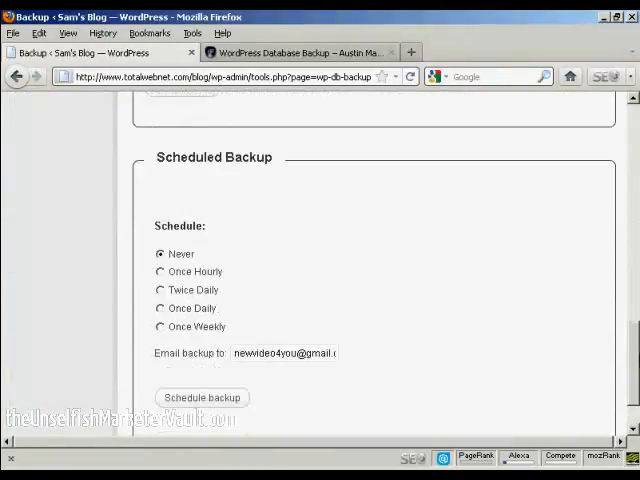
pyautogui.scroll(-3)
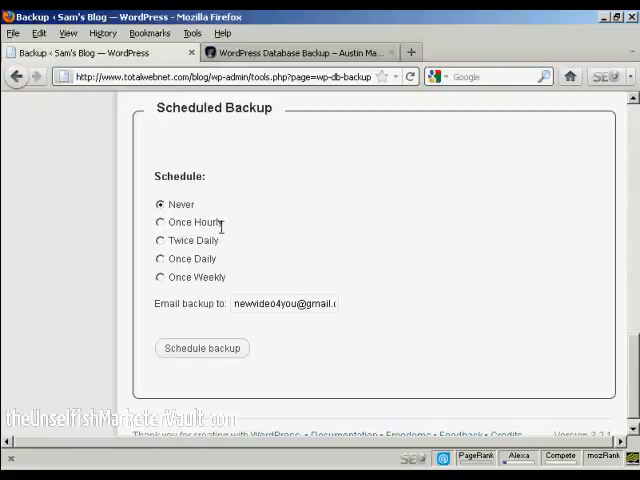
pyautogui.moveTo(224, 248)
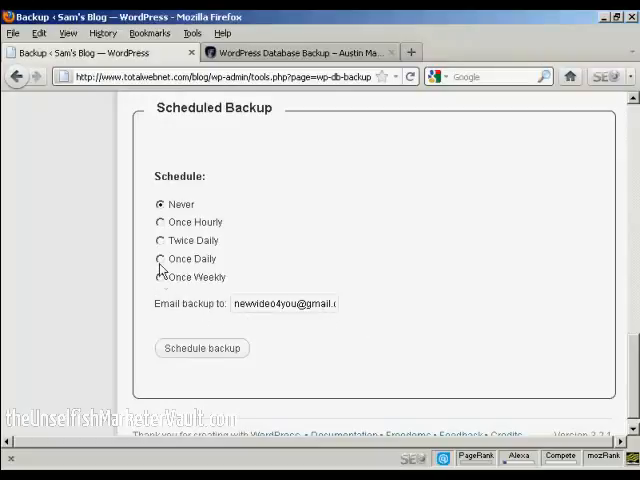
# - Set the WP-DB-Backup schedule to Once Weekly and save it
pyautogui.click(160, 276)
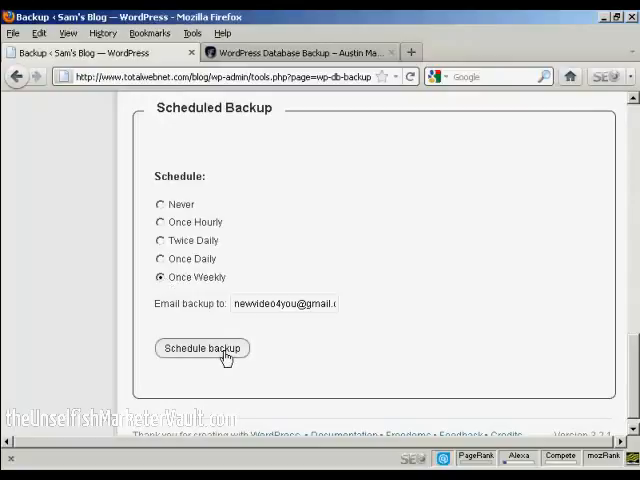
pyautogui.click(200, 348)
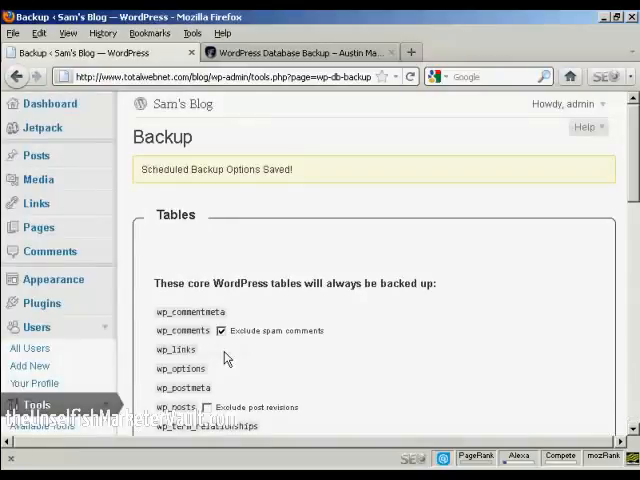
pyautogui.moveTo(304, 200)
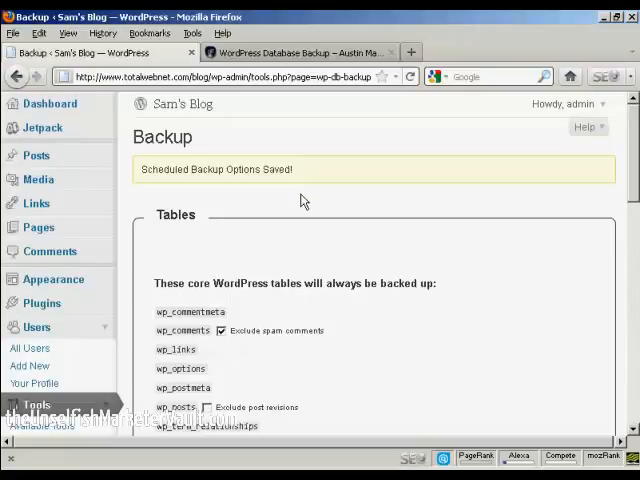